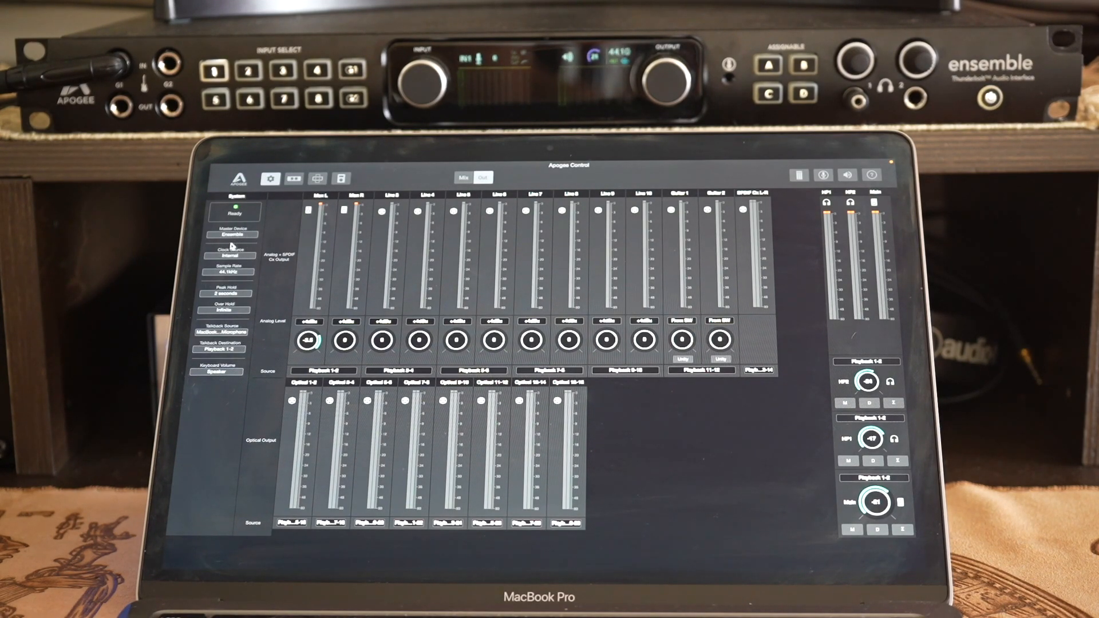
Show the input mixer and switch Analog 1 and Analog 2 from Mic to +4dBu line level.
left_click(231, 256)
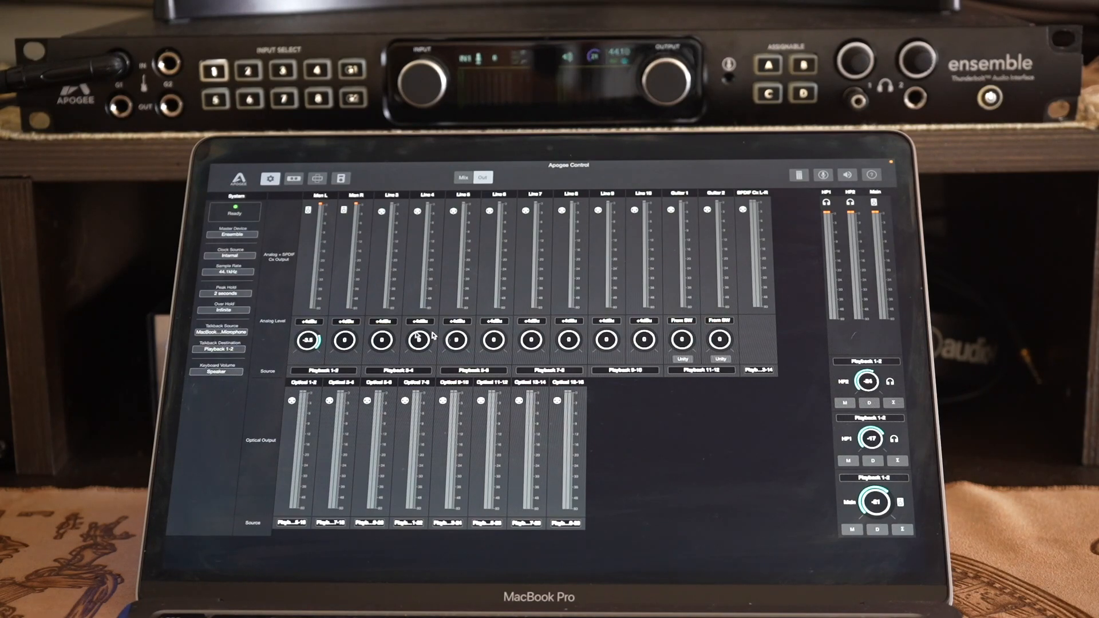
mouse_move(410, 268)
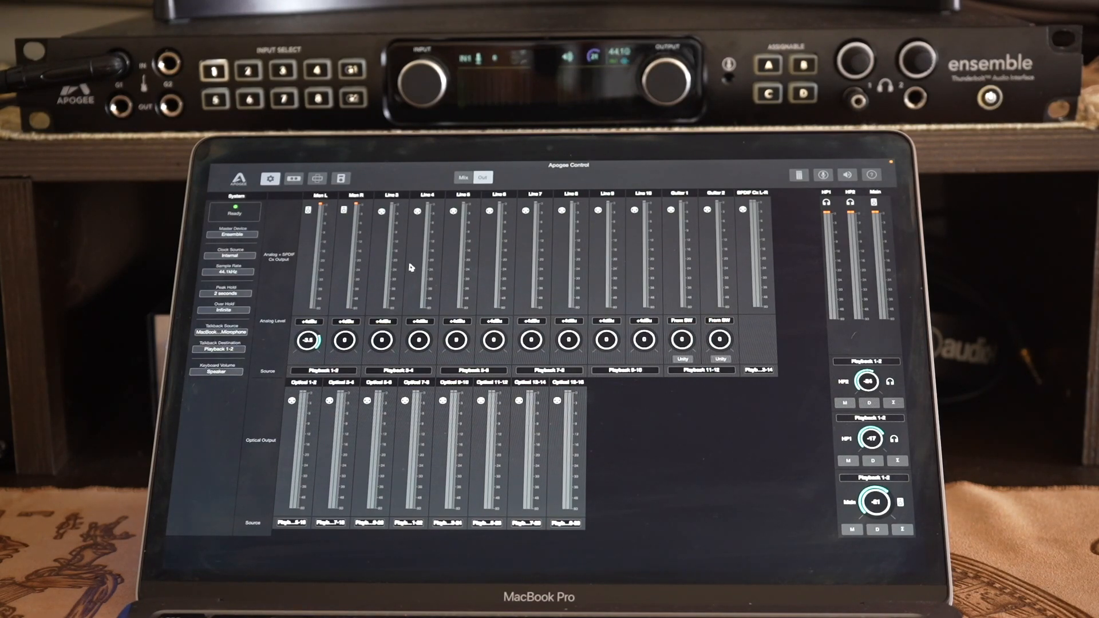
left_click(465, 177)
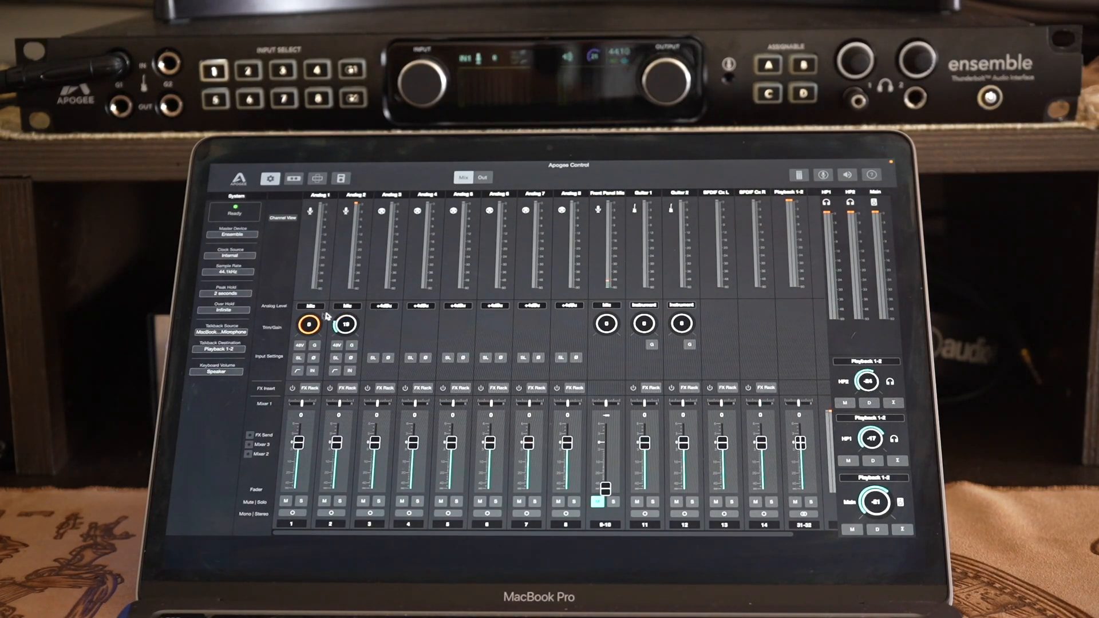
mouse_move(543, 241)
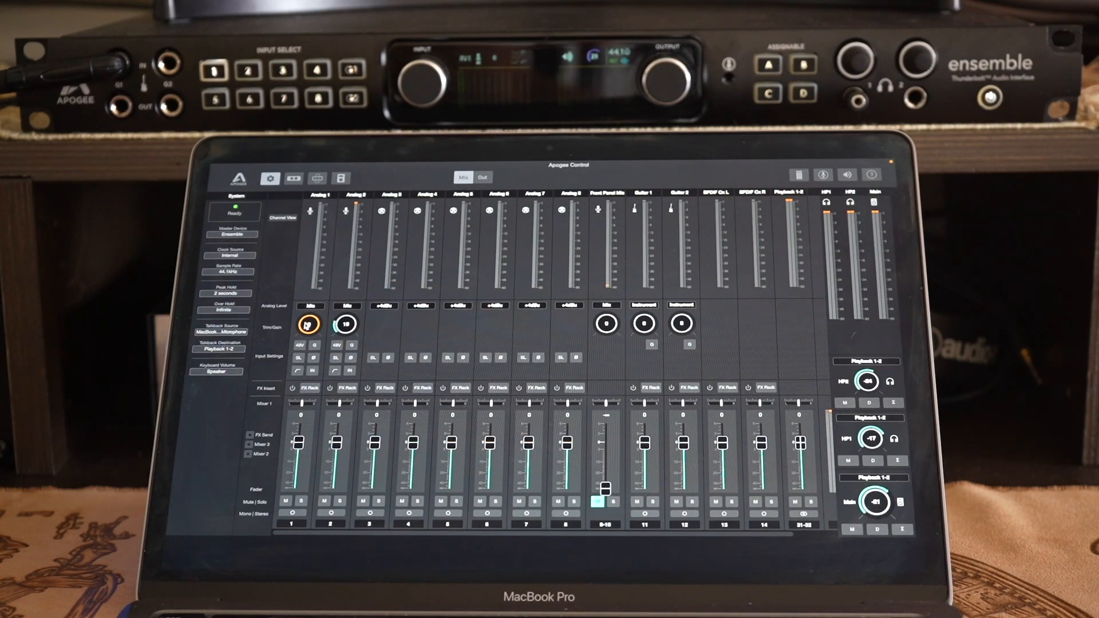
left_click(306, 322)
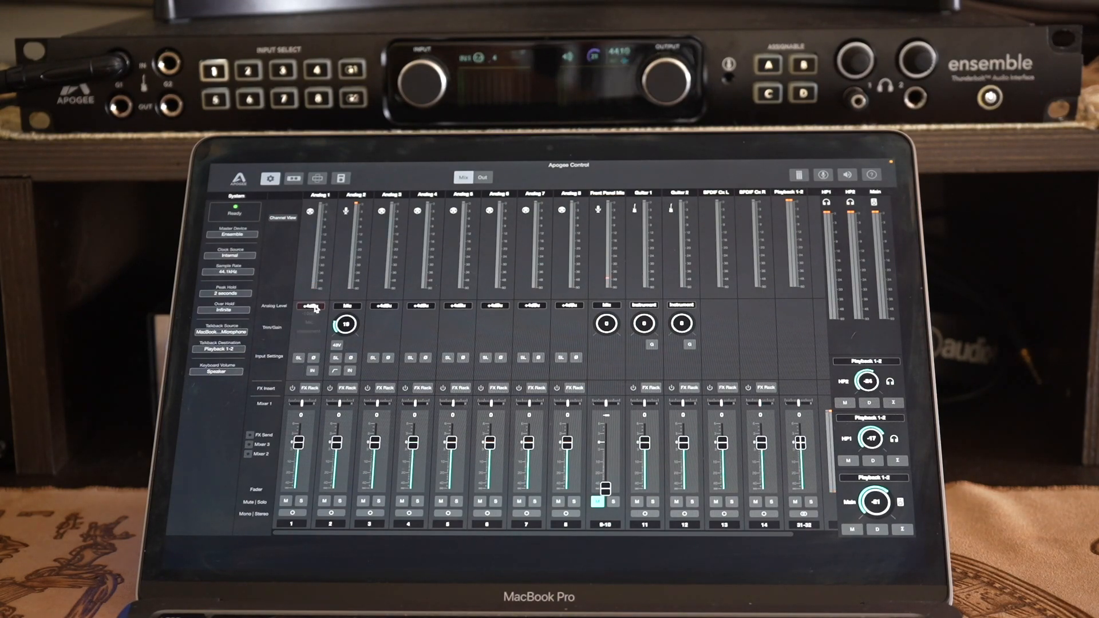
left_click(310, 306)
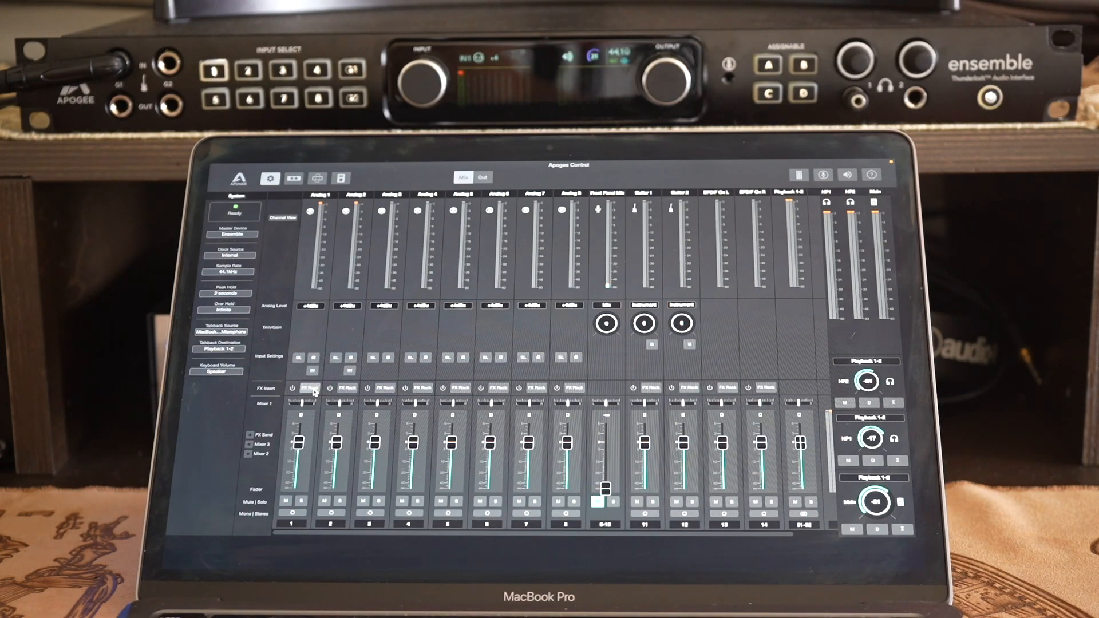
Load the Opto-3A compressor into Analog 1's FX Rack.
left_click(303, 388)
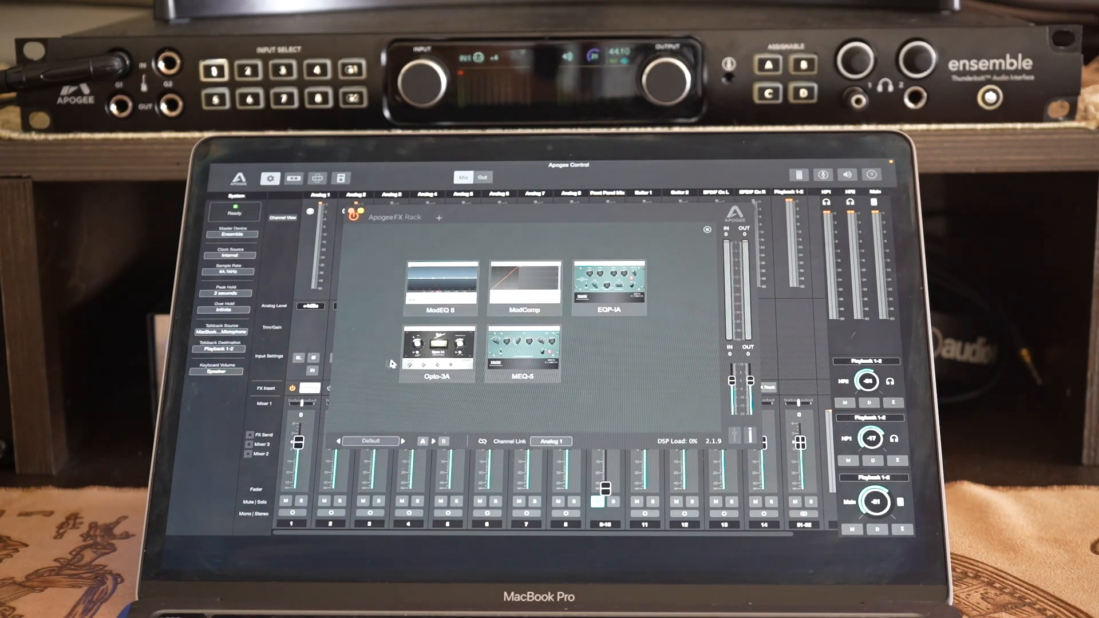
left_click(436, 354)
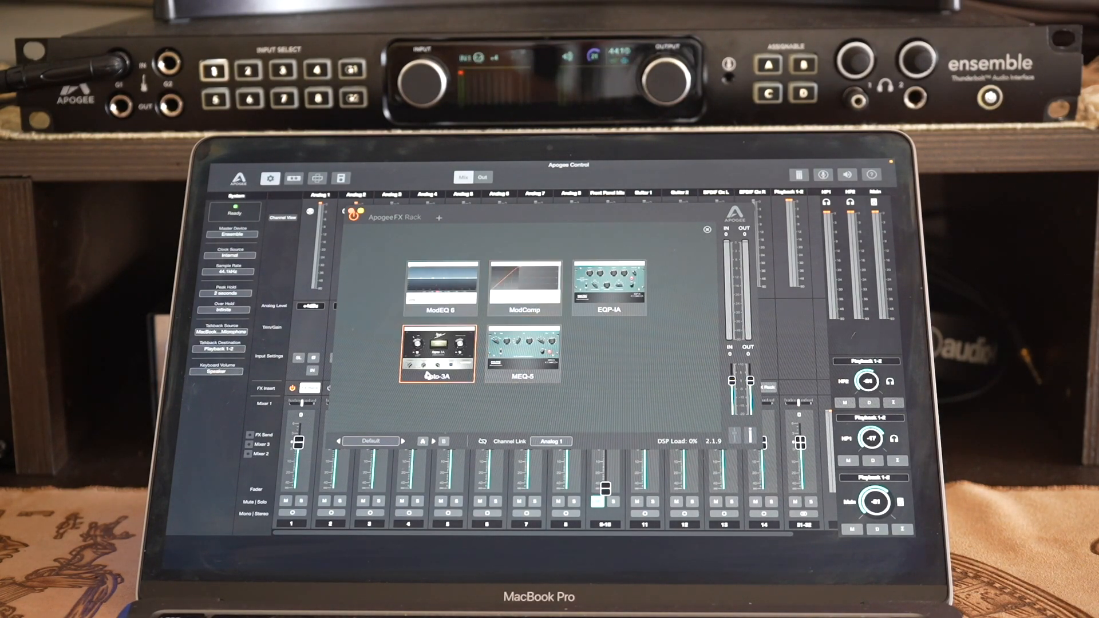
double_click(437, 356)
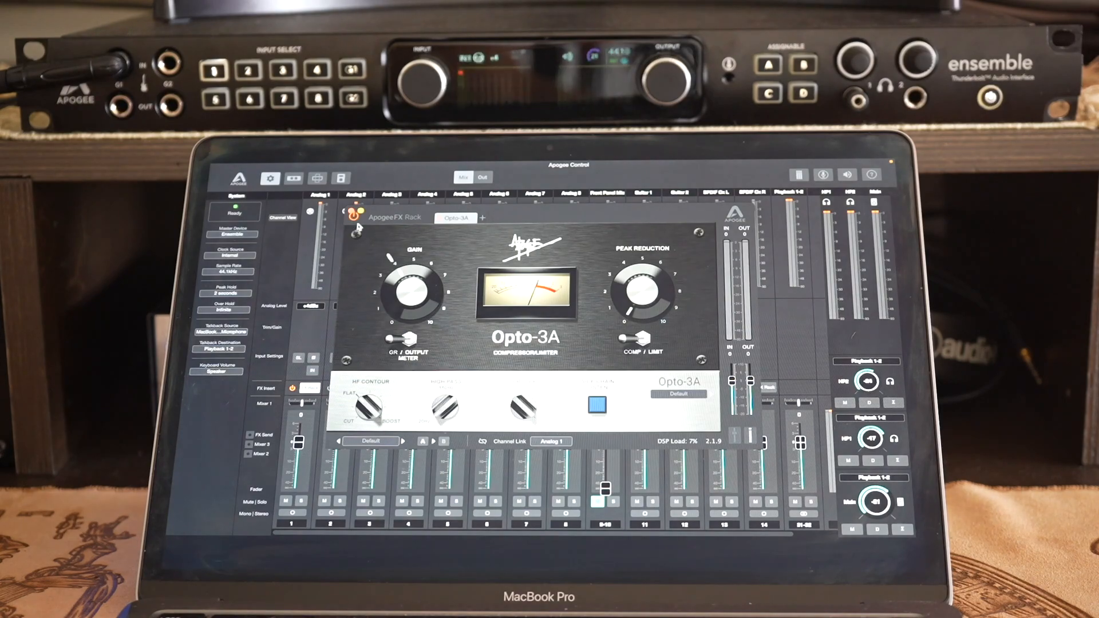
mouse_move(680, 449)
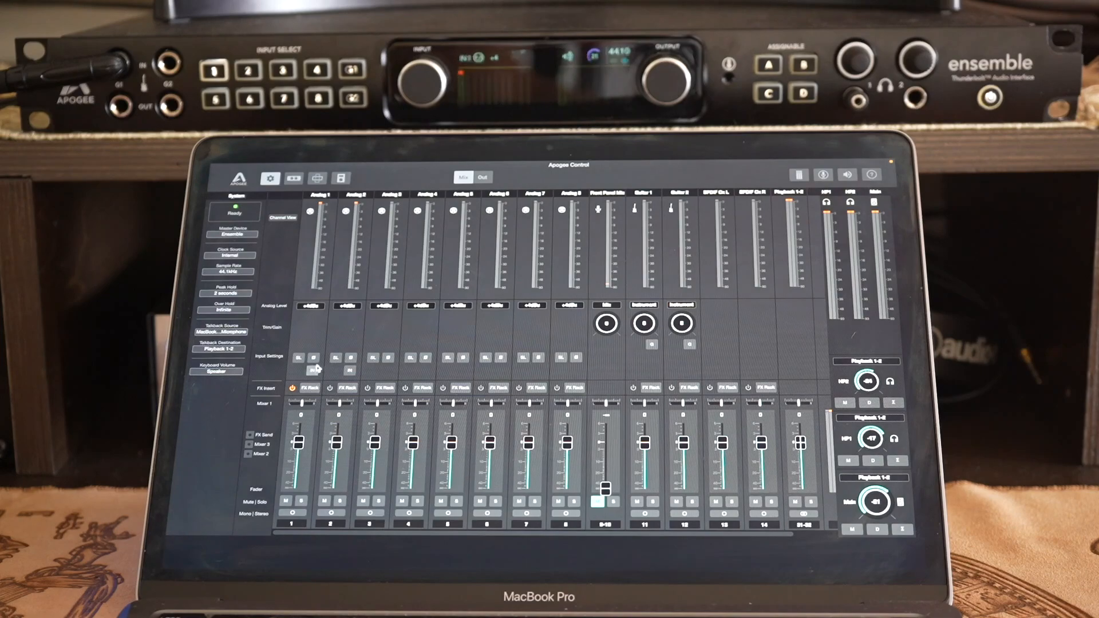
mouse_move(396, 368)
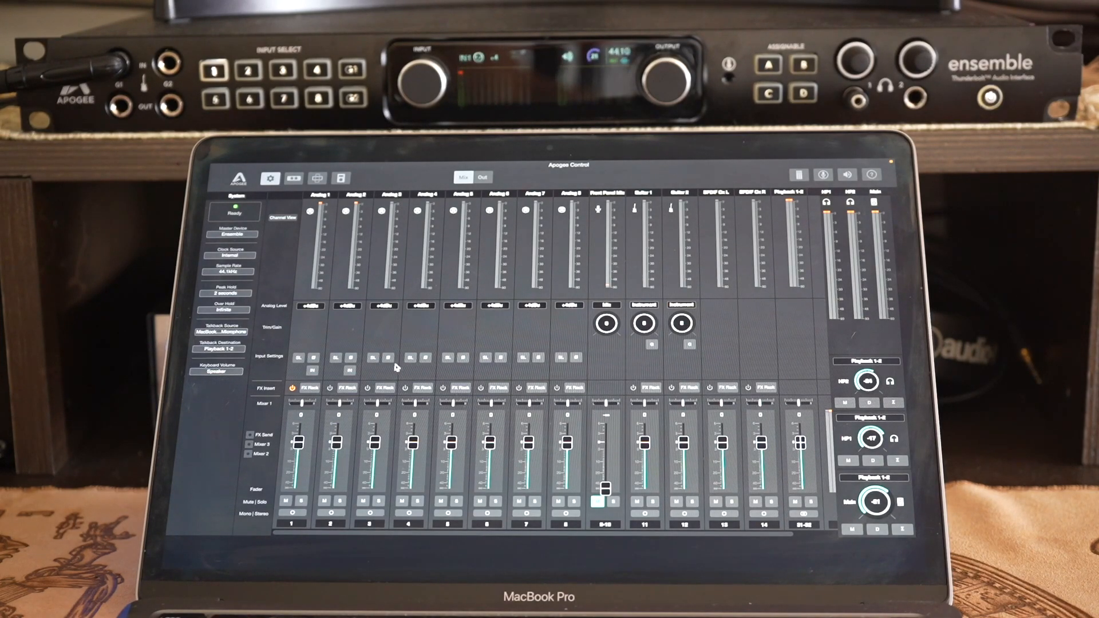
mouse_move(434, 358)
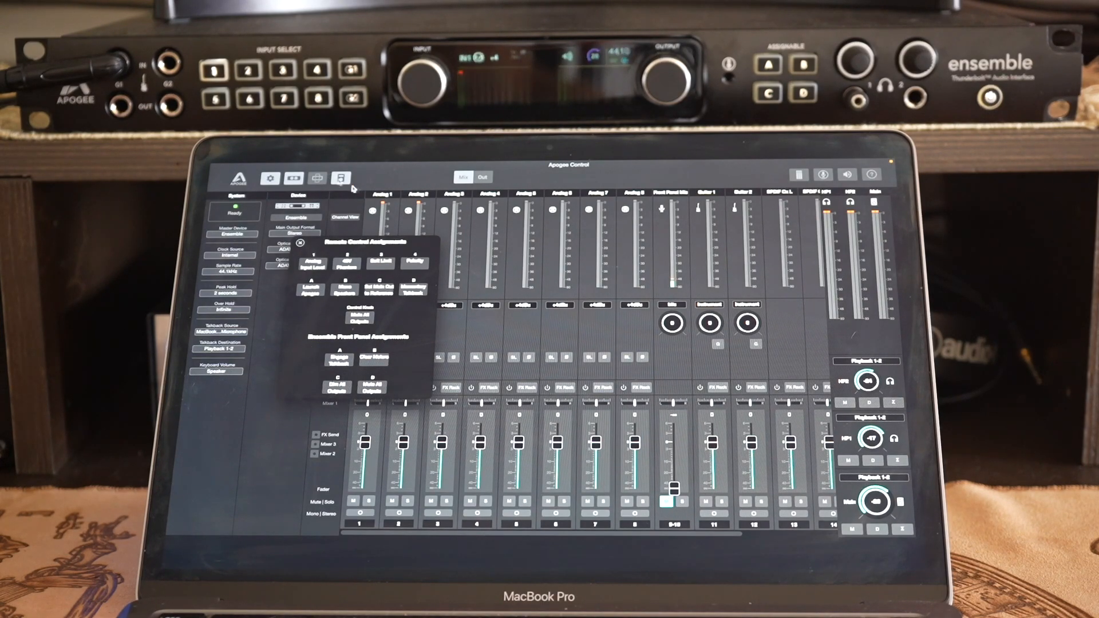
Dismiss the assign button popover to return to the mixer beside device settings.
left_click(336, 361)
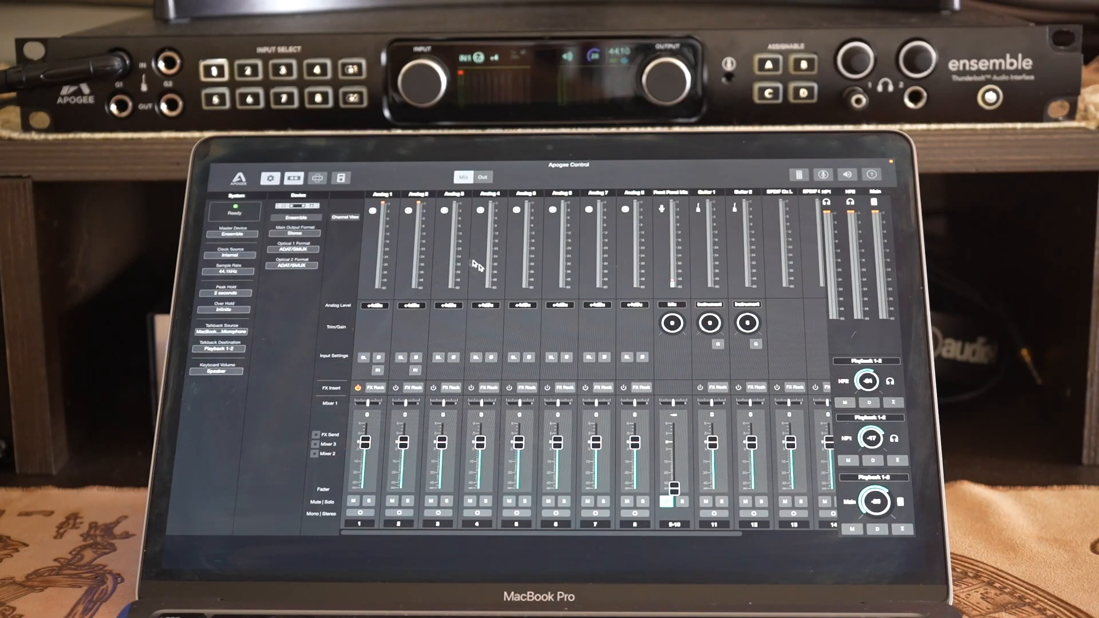
mouse_move(708, 291)
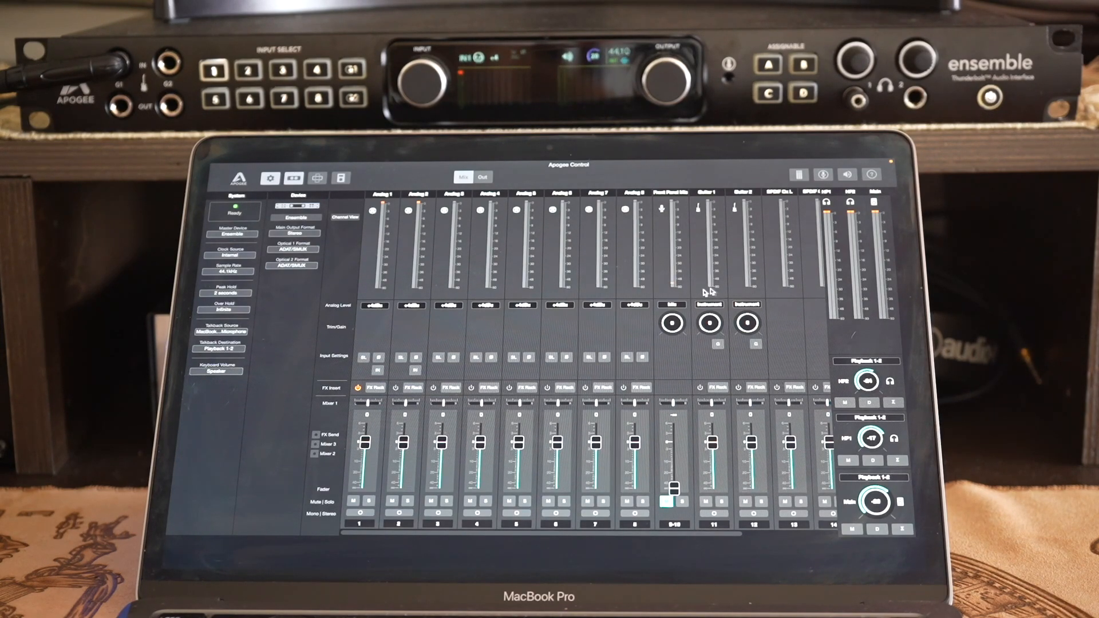
mouse_move(656, 303)
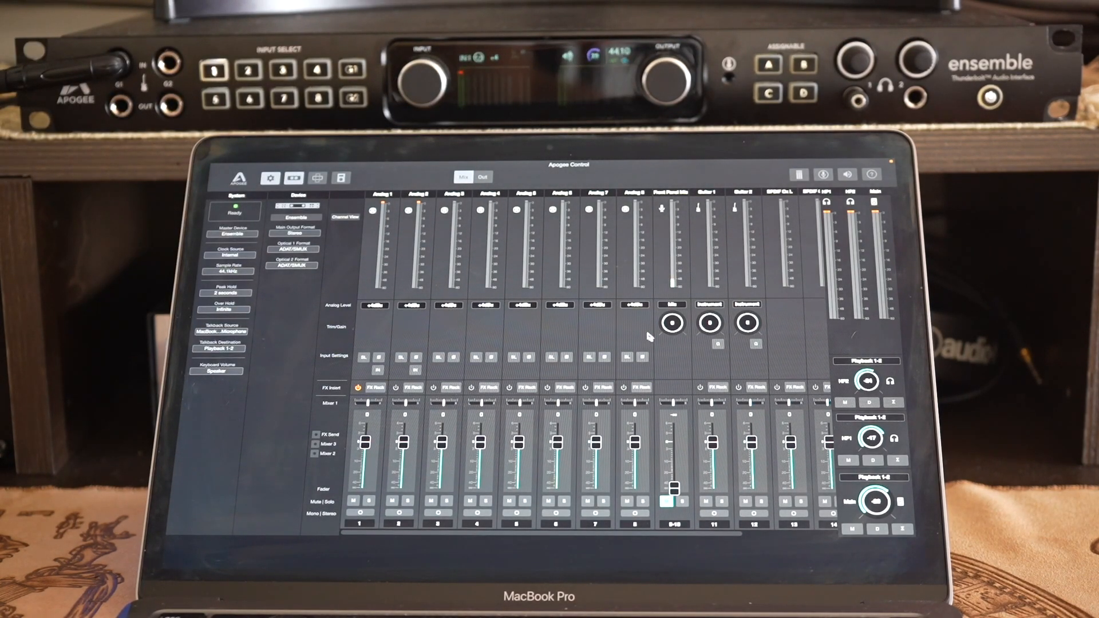
mouse_move(686, 350)
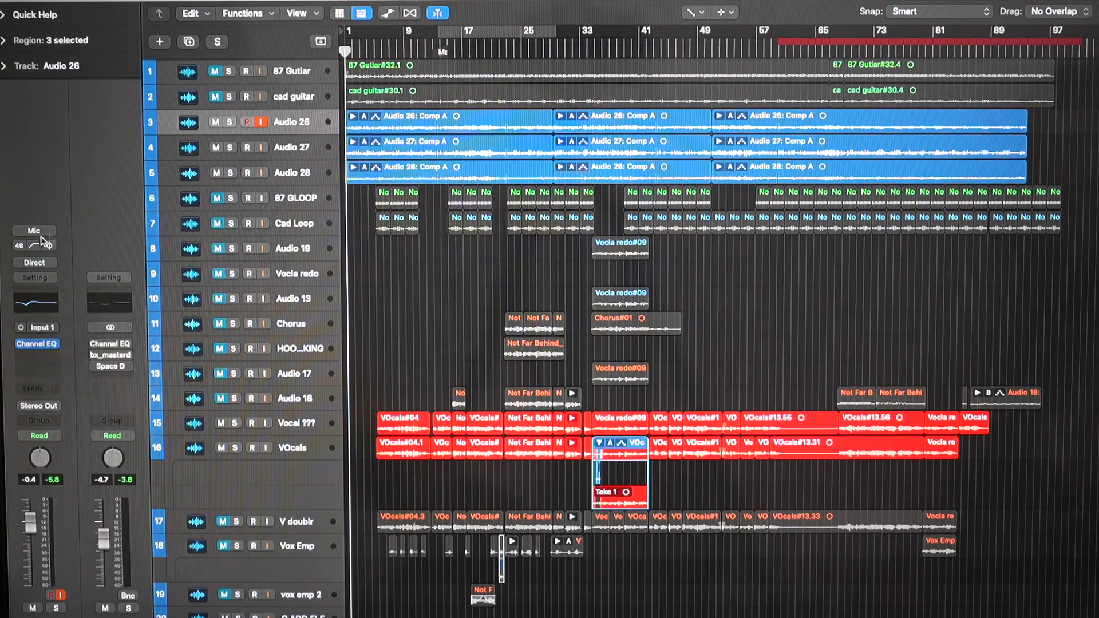
Set the Audio 26 track's interface preamp gain to 16 in Logic Pro.
left_click(33, 231)
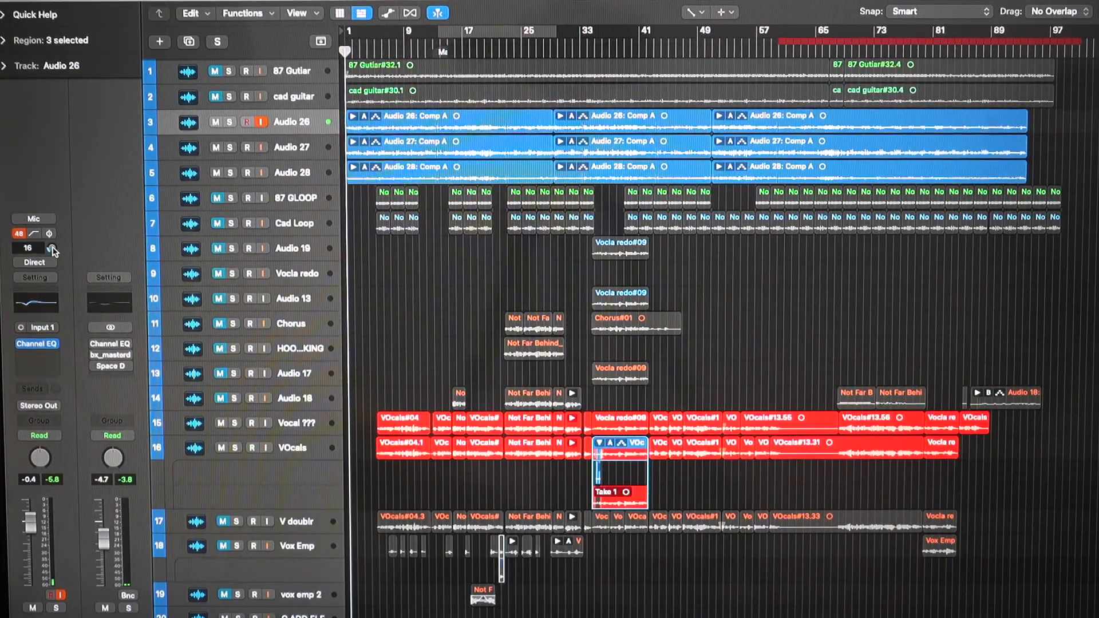
left_click(50, 234)
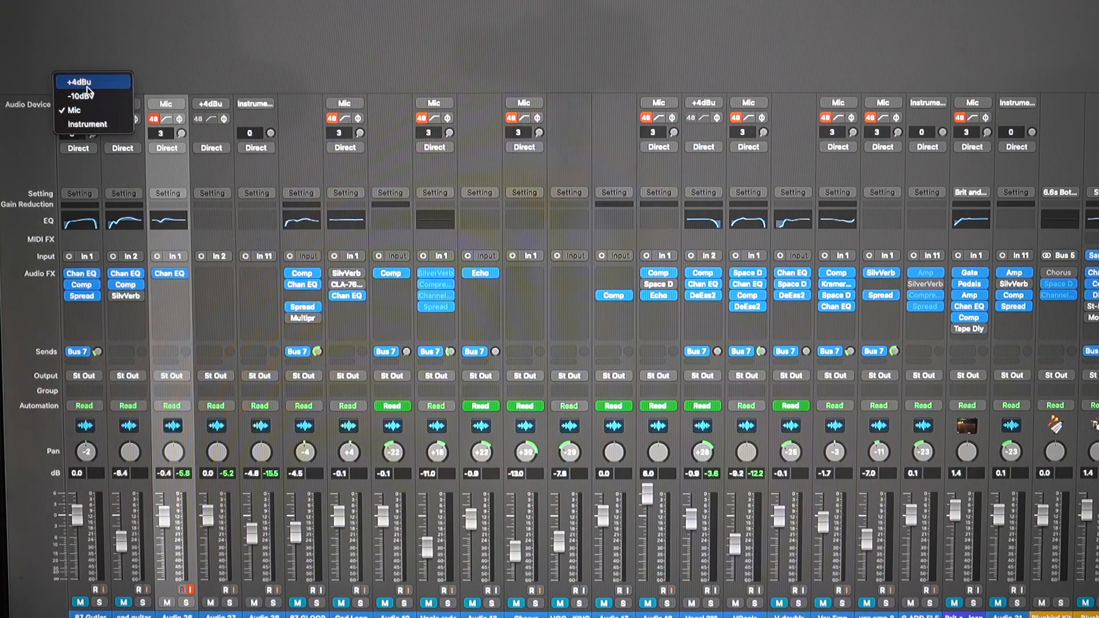
Choose +4dBu as the first mixer channel's interface input level.
left_click(78, 81)
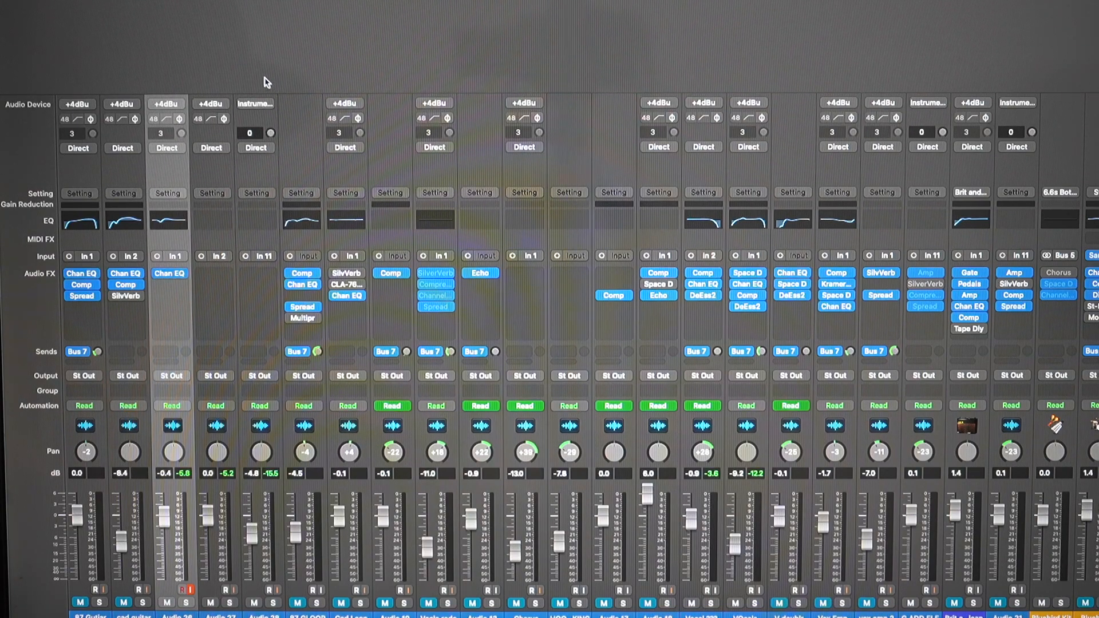
mouse_move(126, 190)
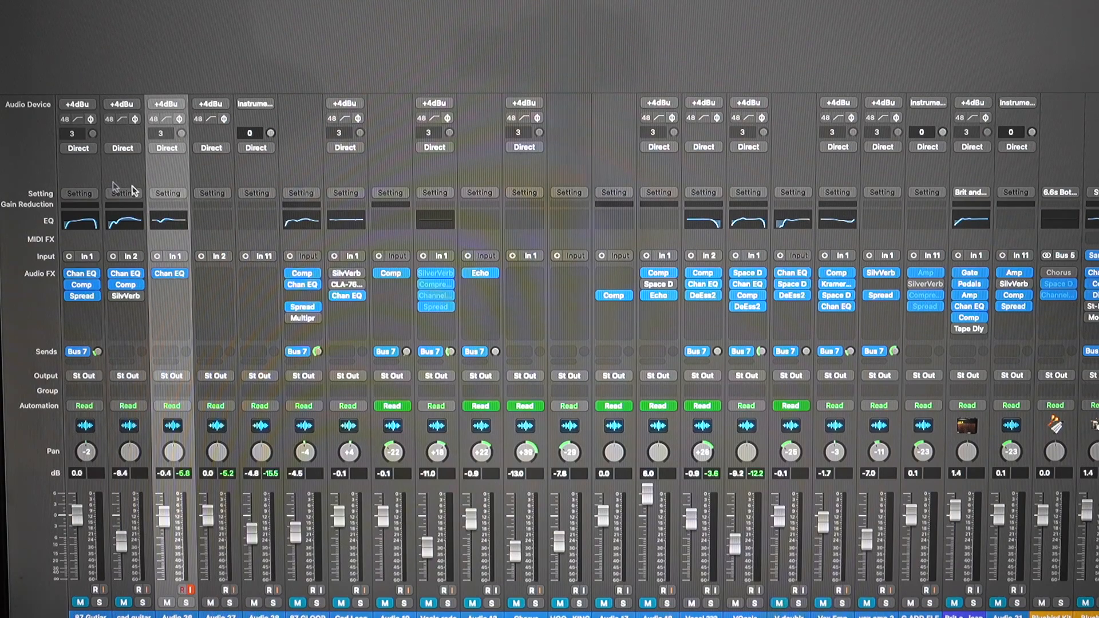
mouse_move(245, 112)
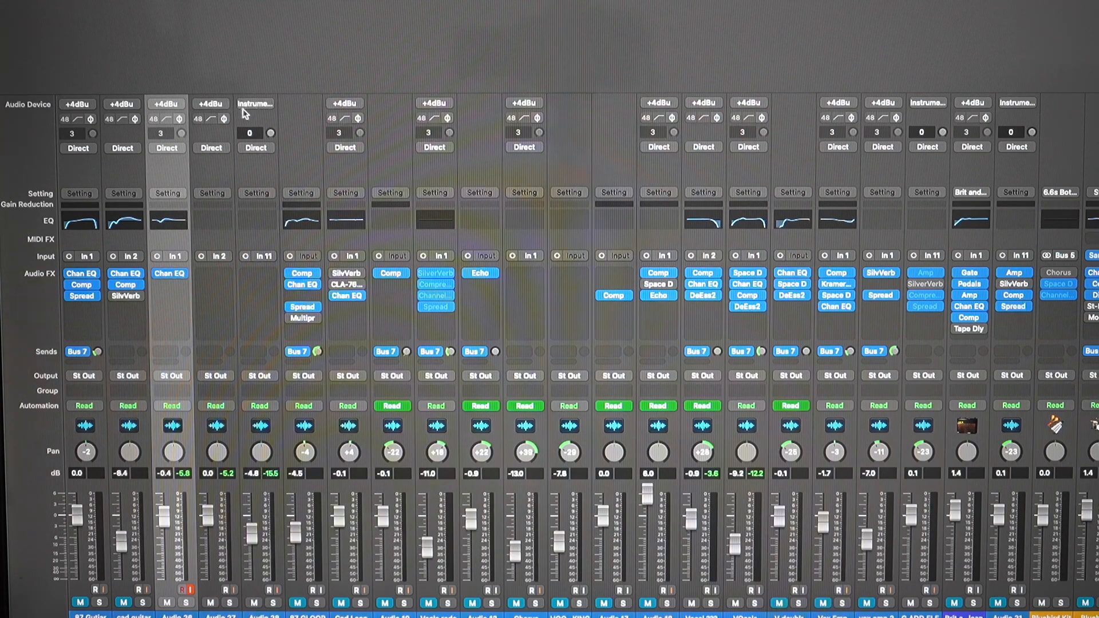